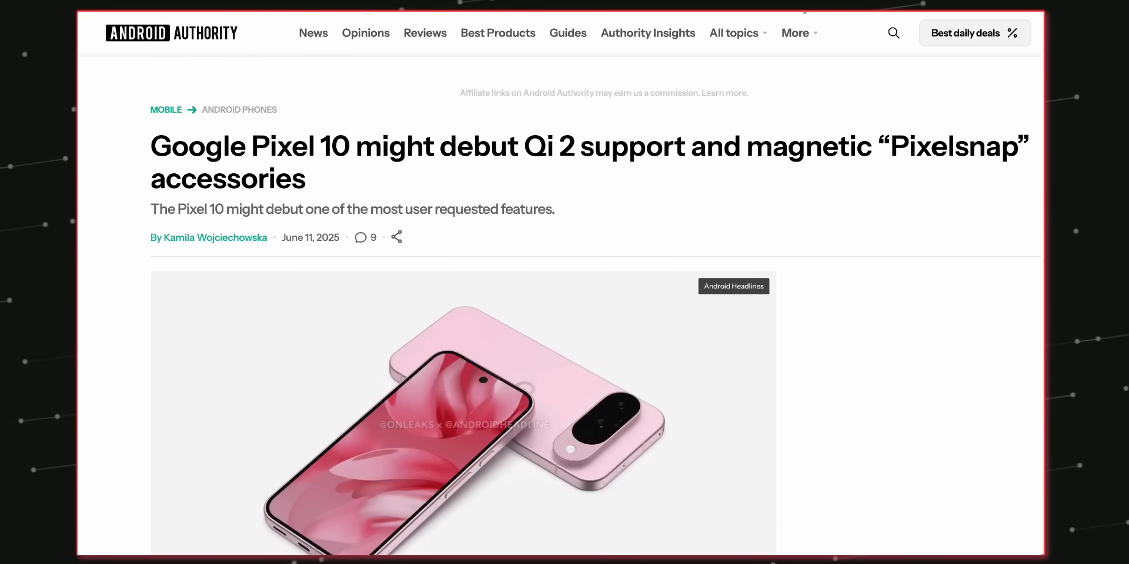
{"action": "scroll", "scroll_direction": "down", "scroll_amount": 3}
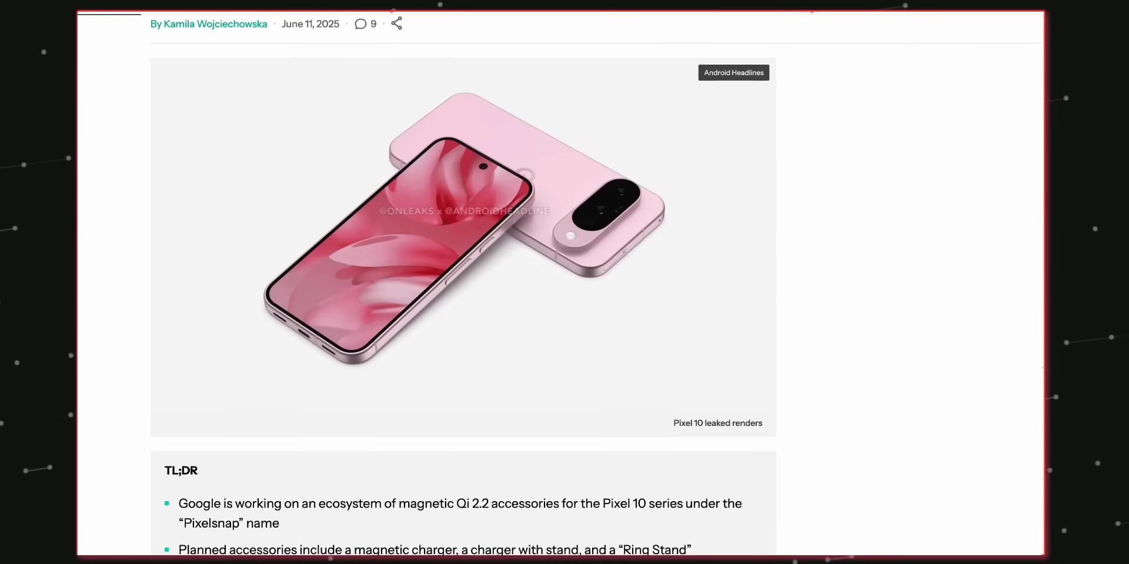